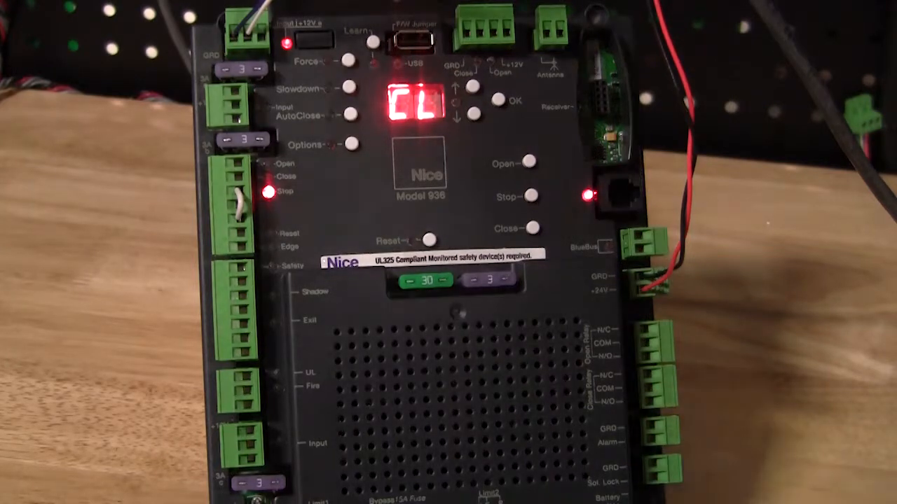
pyautogui.click(532, 162)
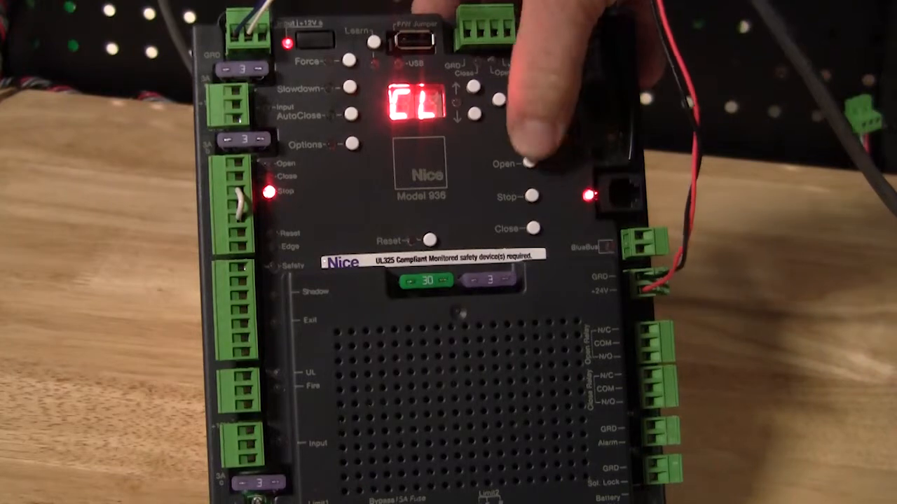